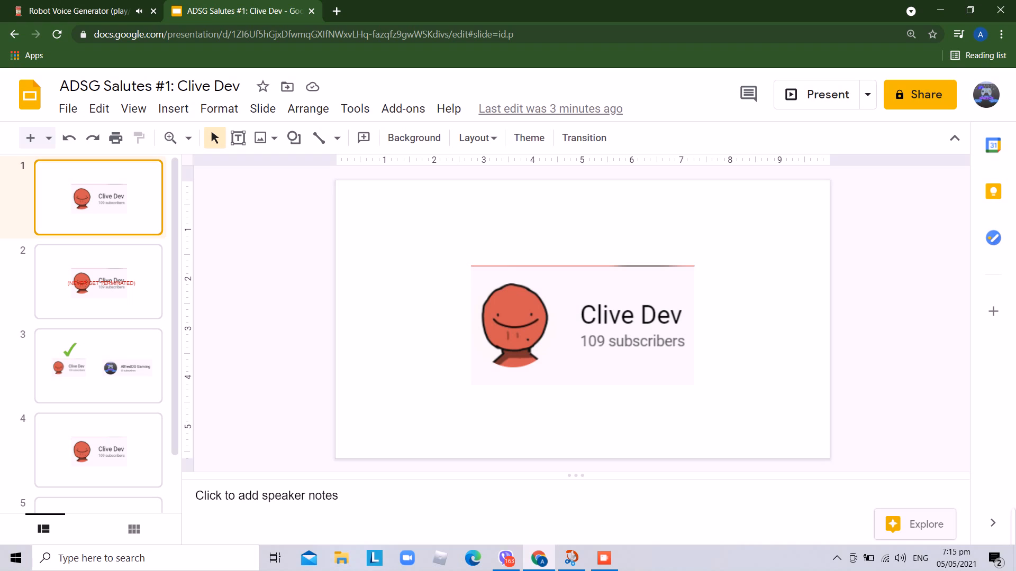
pyautogui.click(99, 281)
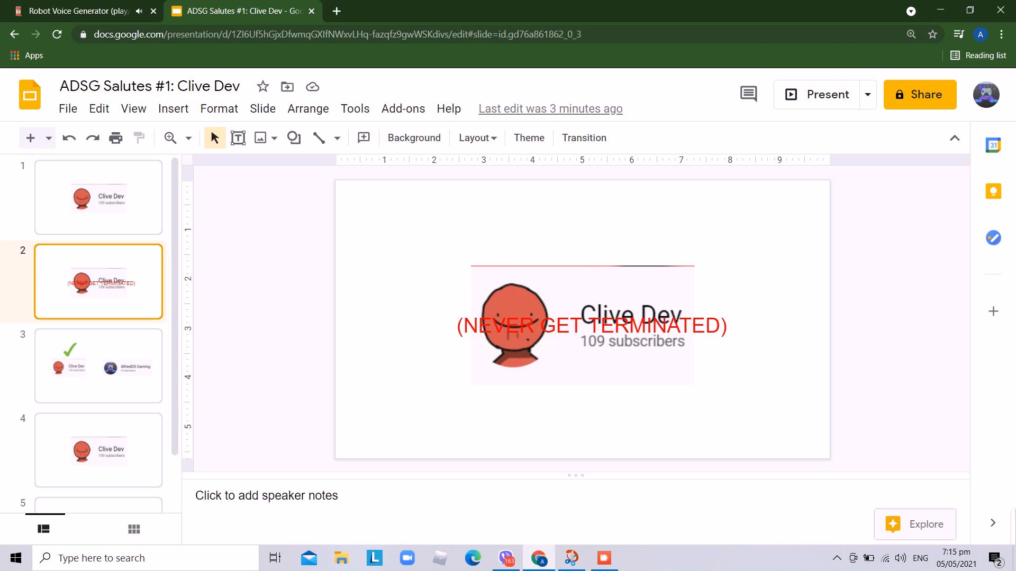
# Advance through slide 4 to slide 5, the JohanDaHooman channel card with 40 subscribers.
pyautogui.click(98, 366)
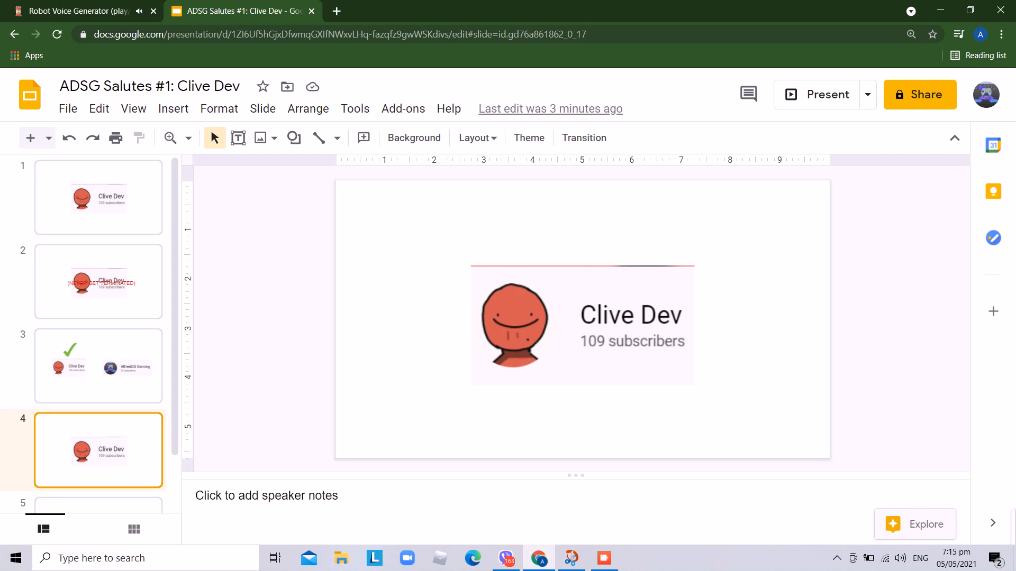
pyautogui.click(99, 470)
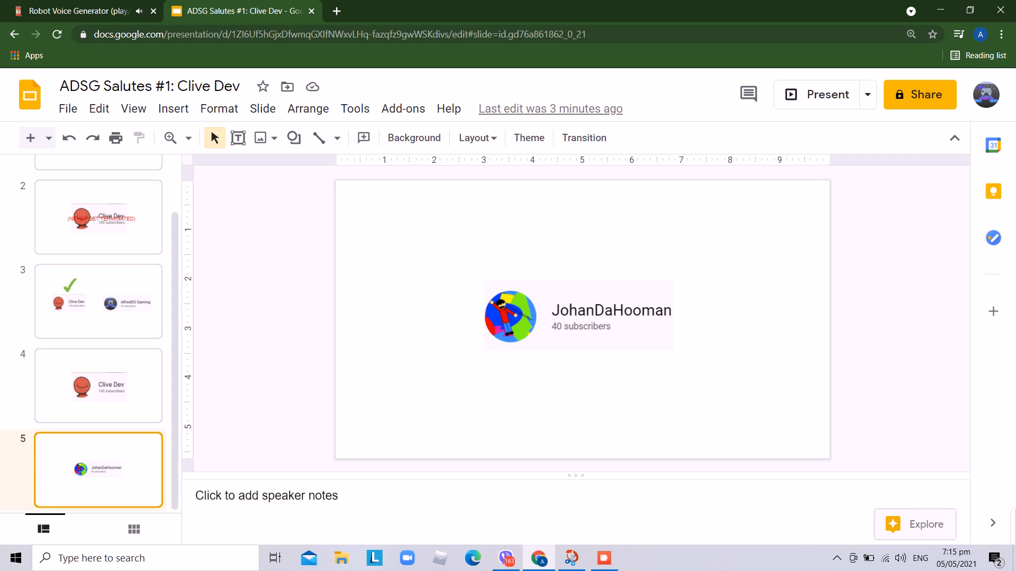